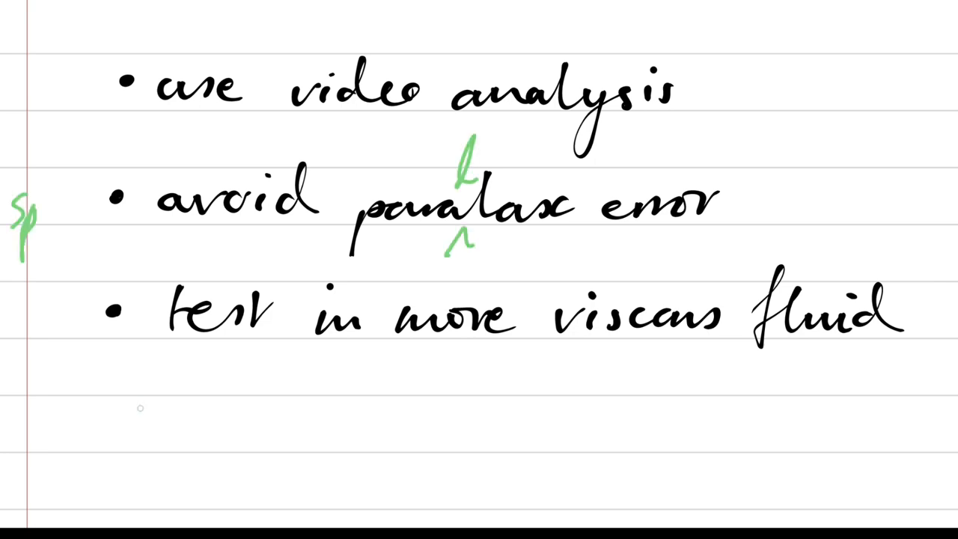
{"action": "type", "text": "req"}
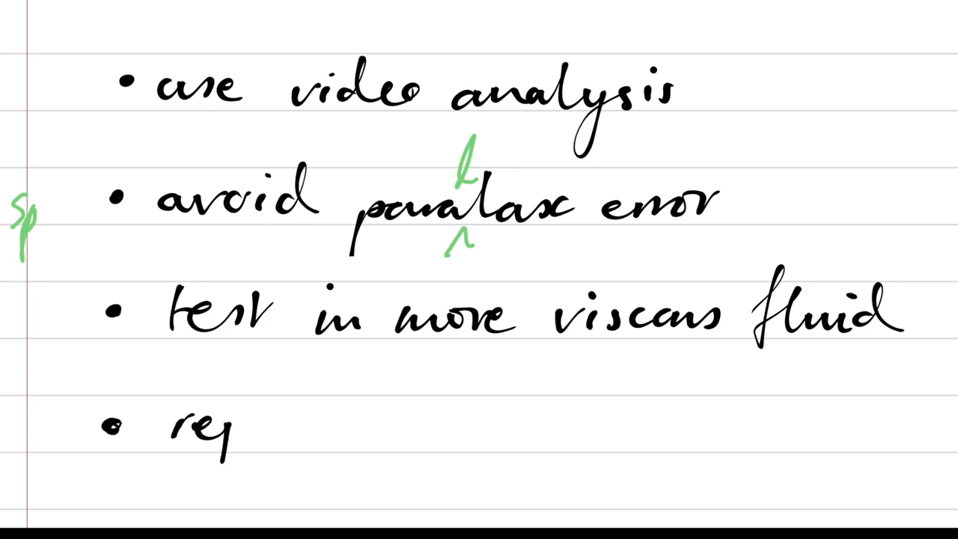